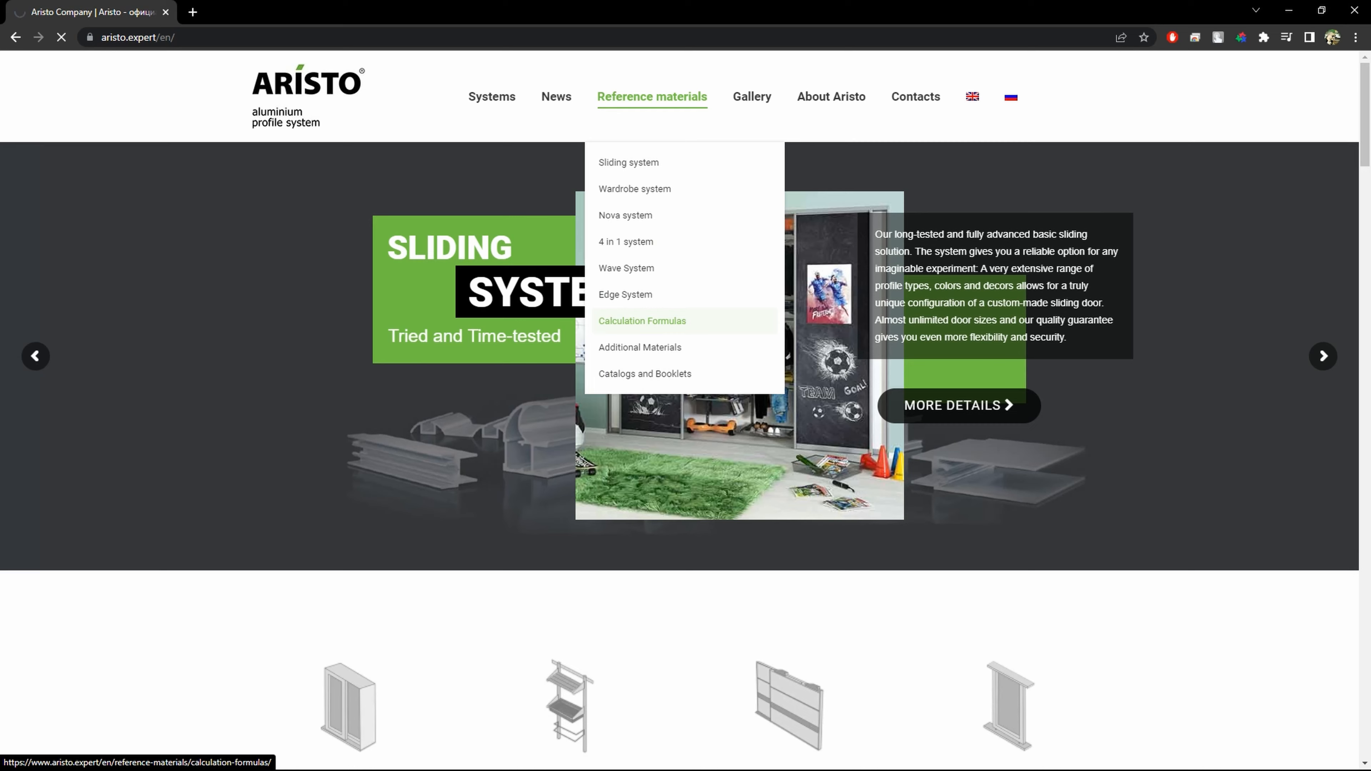
- Go to the Calculation Formulas page under Reference materials, listing Wave, Sliding, Nova, Edge and 4 in 1 tables
{"action": "left_click", "coordinate": [642, 321]}
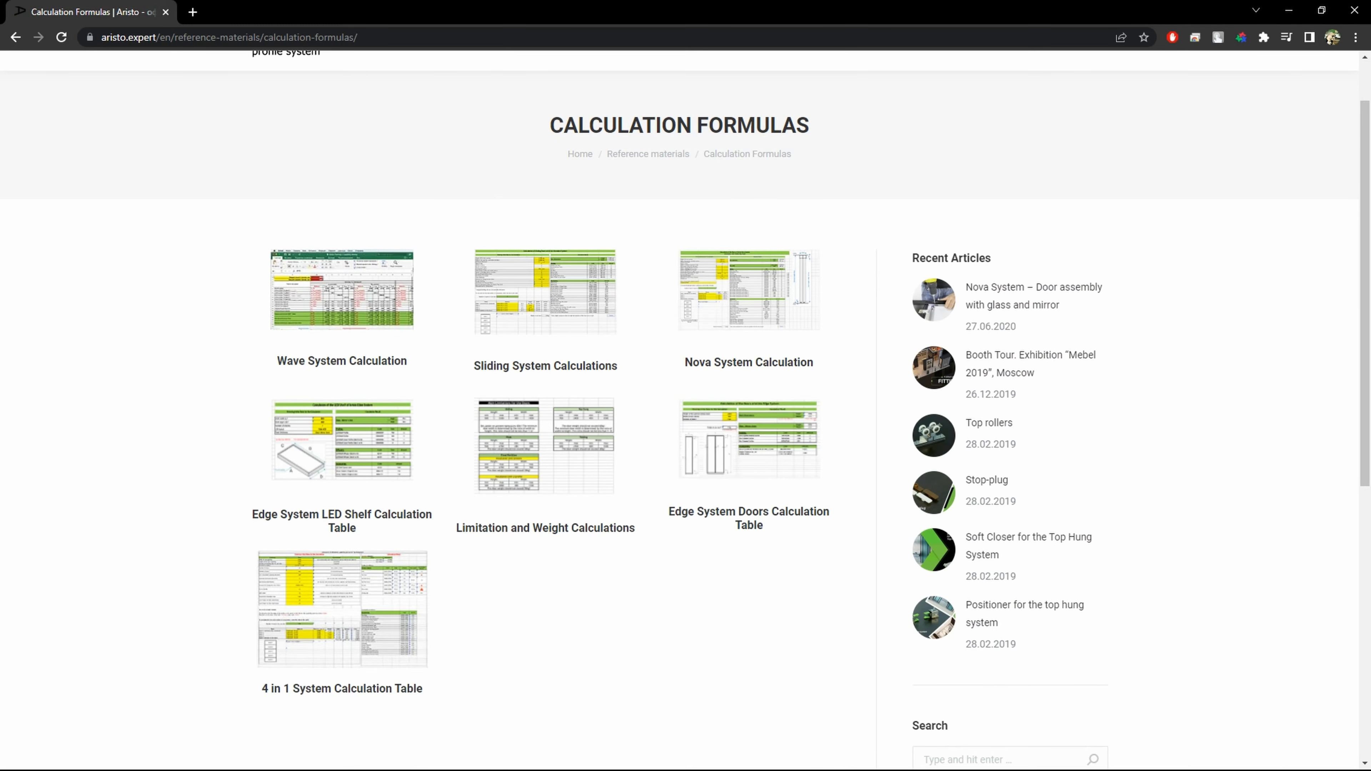